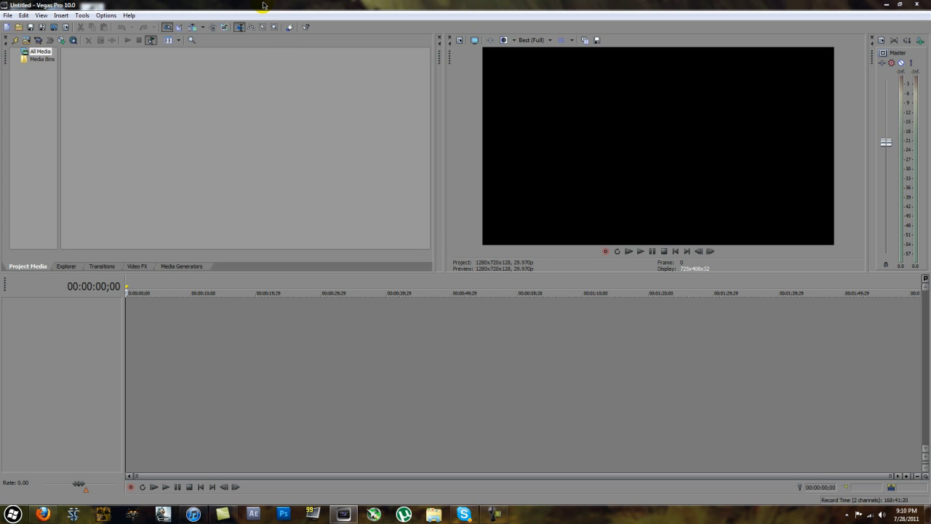
{"action": "mouse_move", "coordinate": [283, 13]}
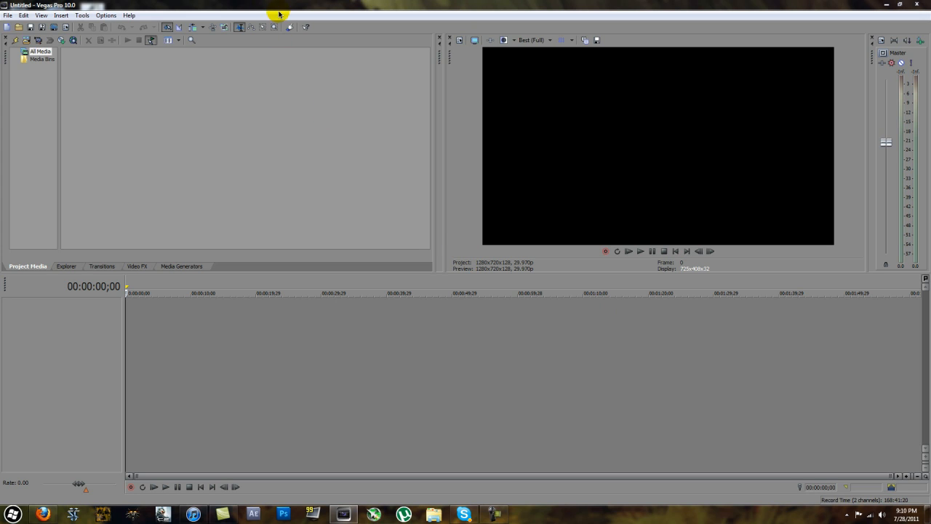
{"action": "mouse_move", "coordinate": [363, 117]}
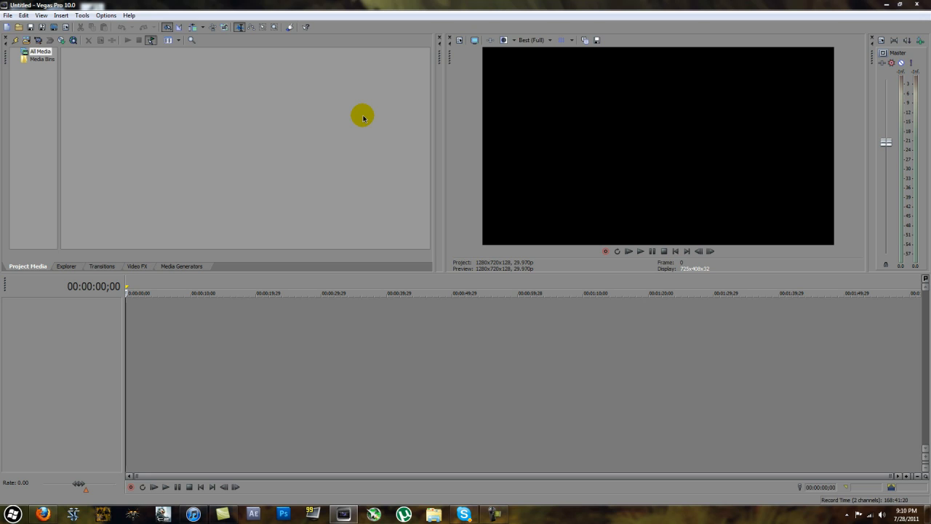
{"action": "mouse_move", "coordinate": [369, 115]}
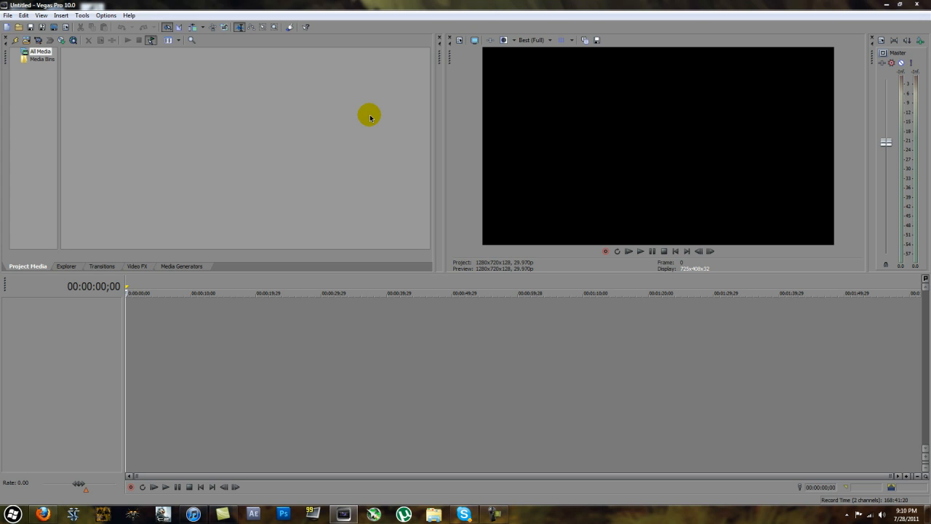
{"action": "mouse_move", "coordinate": [346, 110]}
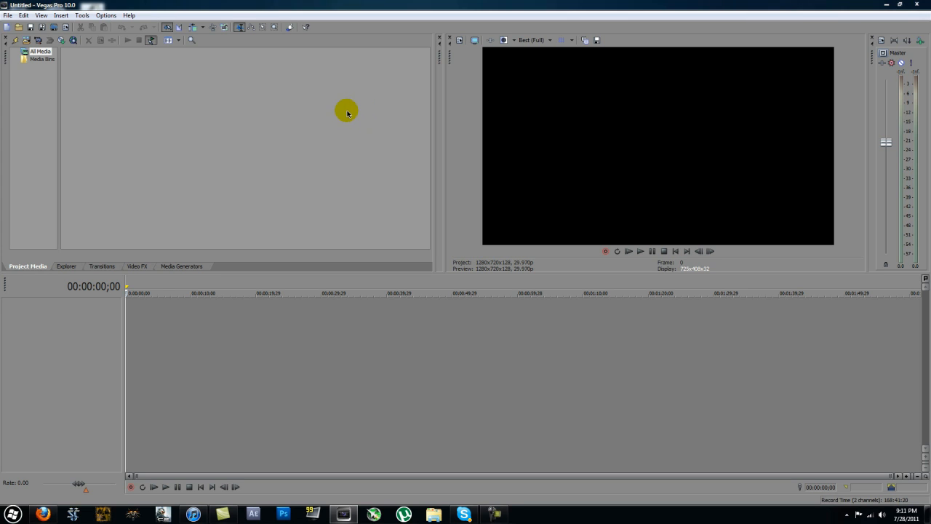
Step: Start a new project using the HDV 720-30p (1280x720, 29.970 fps) template
{"action": "left_click", "coordinate": [24, 15]}
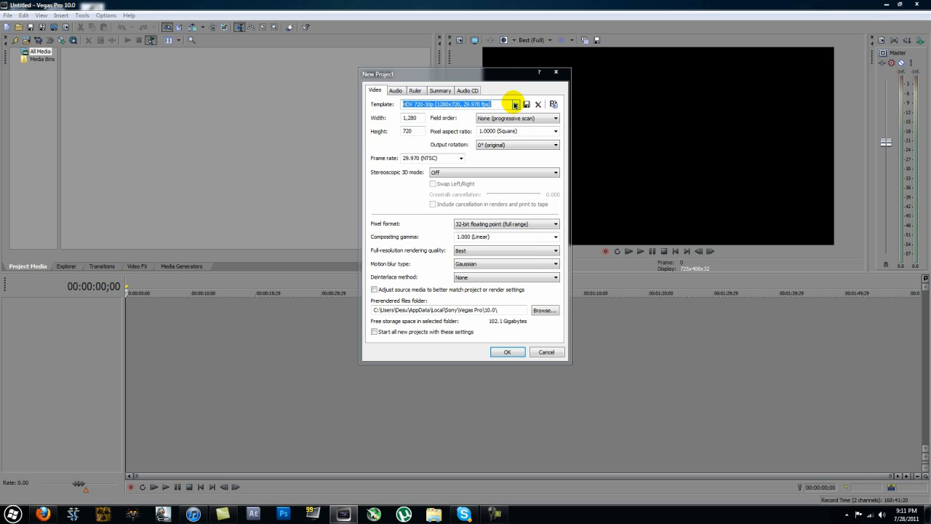
{"action": "left_click", "coordinate": [512, 104]}
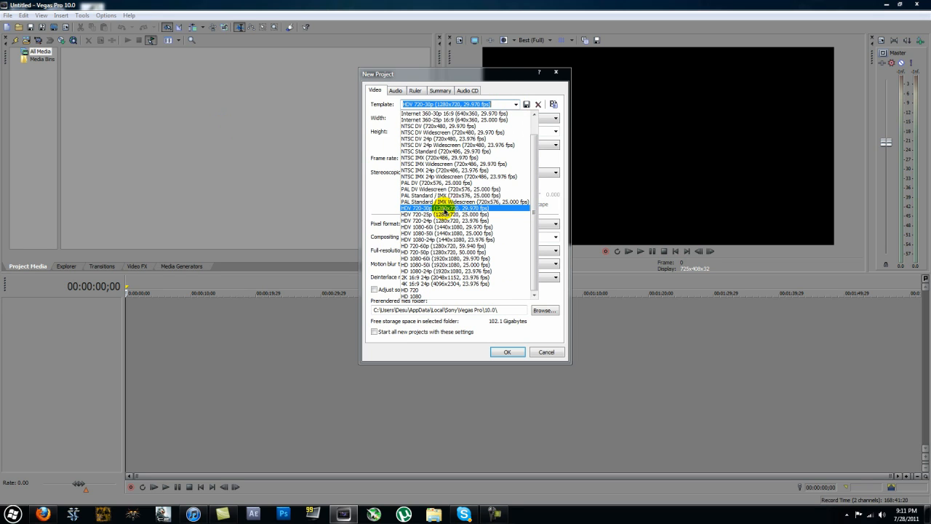
{"action": "left_click", "coordinate": [444, 206]}
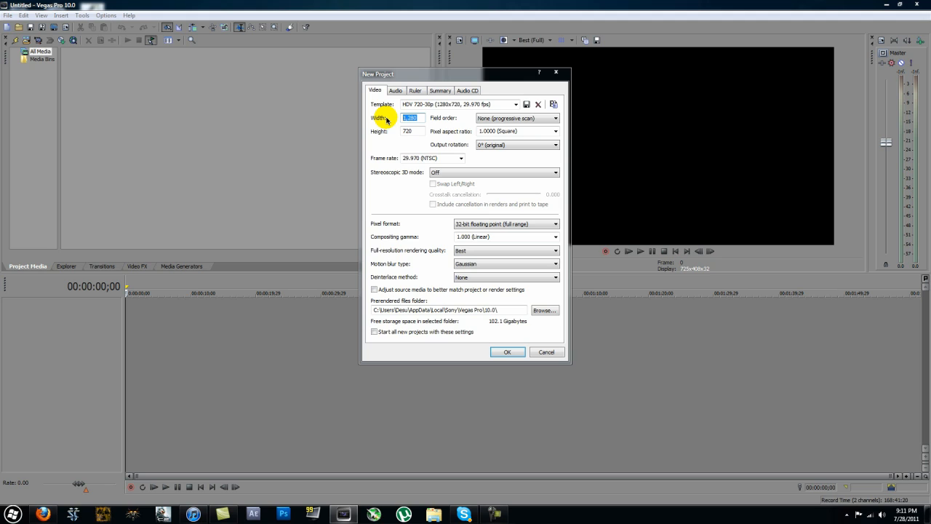
Step: Set the project height to 720 and review the frame rate choices
{"action": "left_click", "coordinate": [515, 105]}
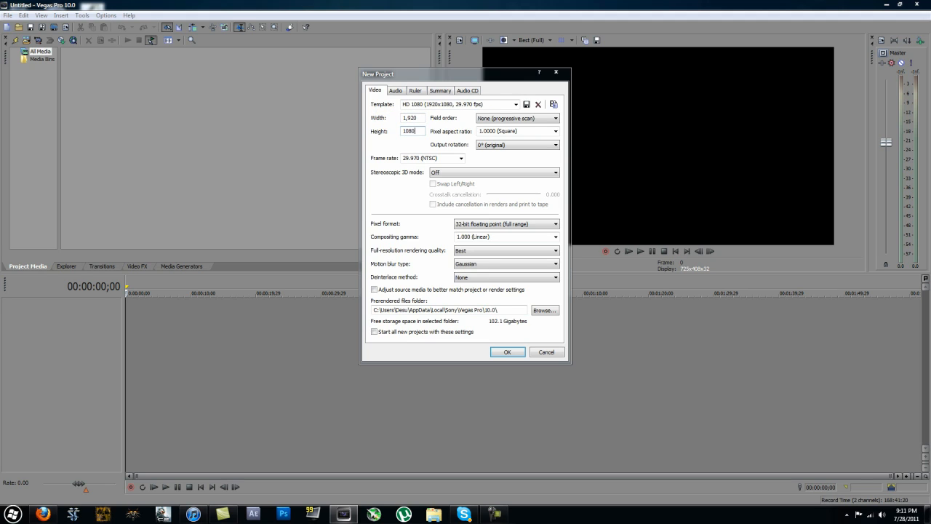
{"action": "type", "text": "720"}
{"action": "left_click", "coordinate": [411, 118]}
{"action": "type", "text": "1280"}
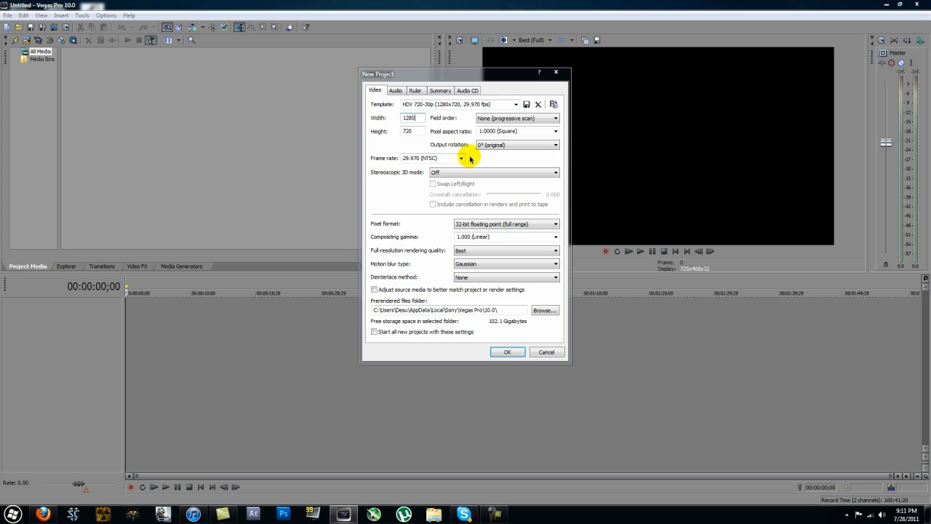
{"action": "left_click", "coordinate": [458, 157]}
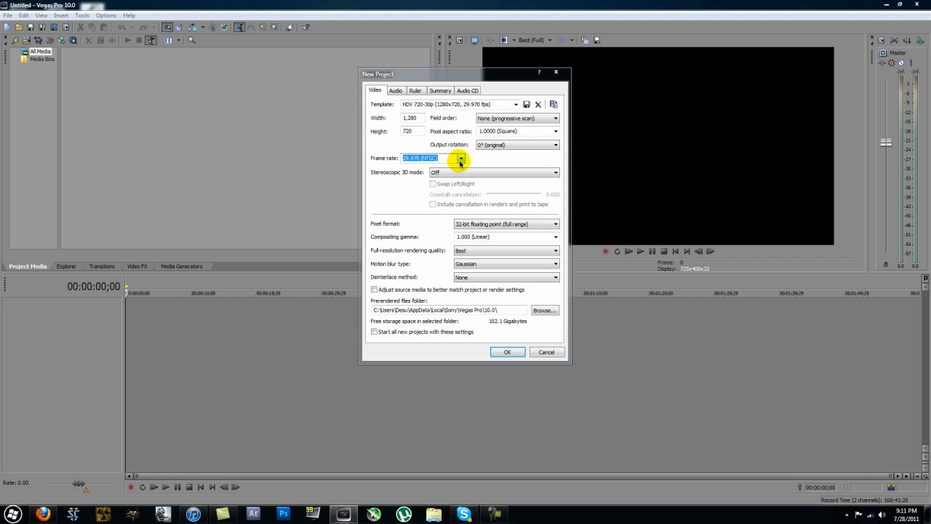
{"action": "left_click", "coordinate": [460, 157]}
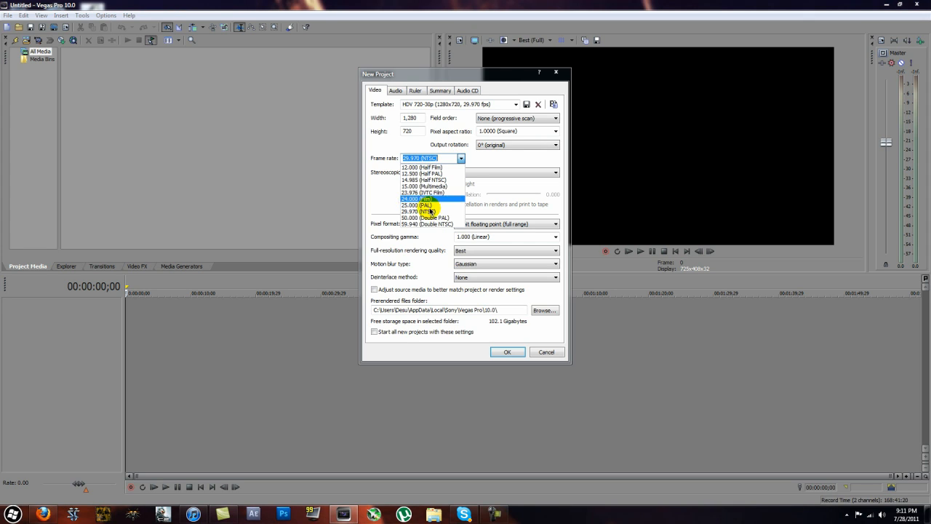
Step: Keep 29.970 fps, progressive field order and 1.0000 pixel aspect, enable 'Adjust source media', and create the project
{"action": "left_click", "coordinate": [565, 118]}
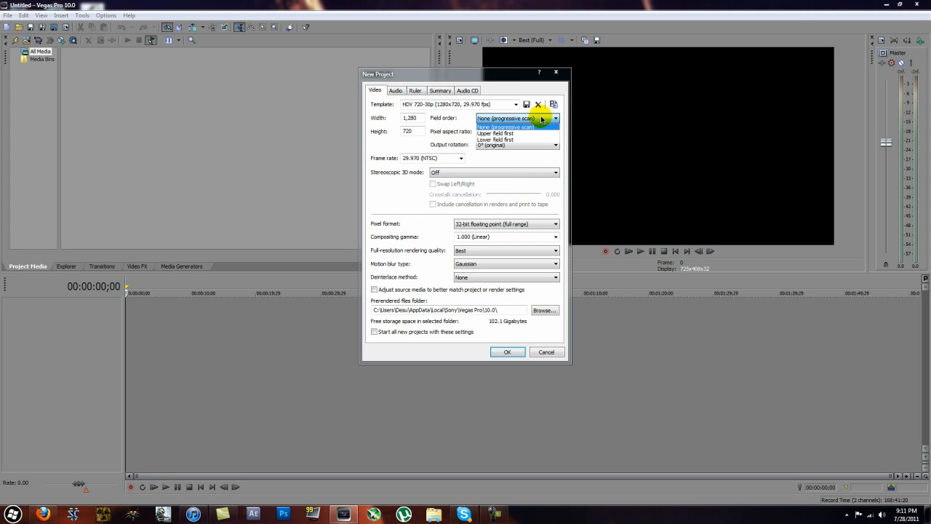
{"action": "left_click", "coordinate": [556, 131]}
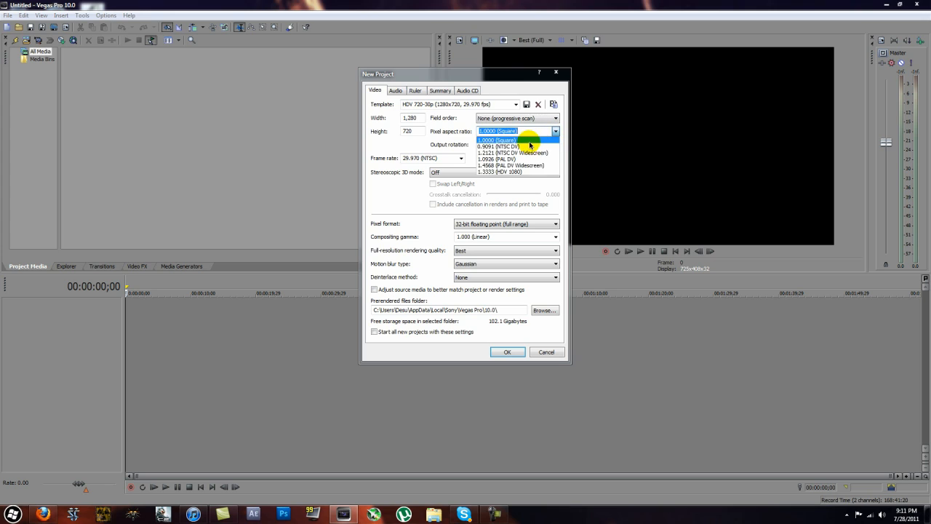
{"action": "left_click", "coordinate": [504, 140]}
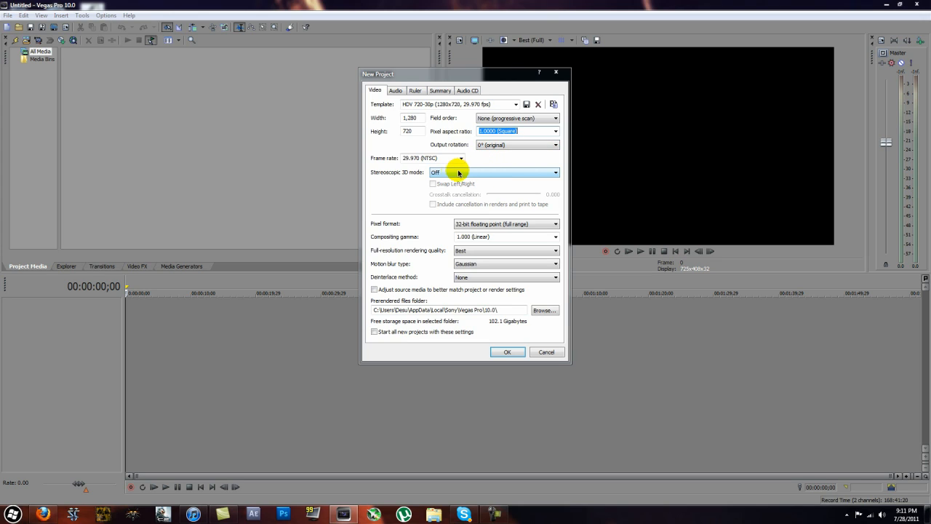
{"action": "mouse_move", "coordinate": [471, 182]}
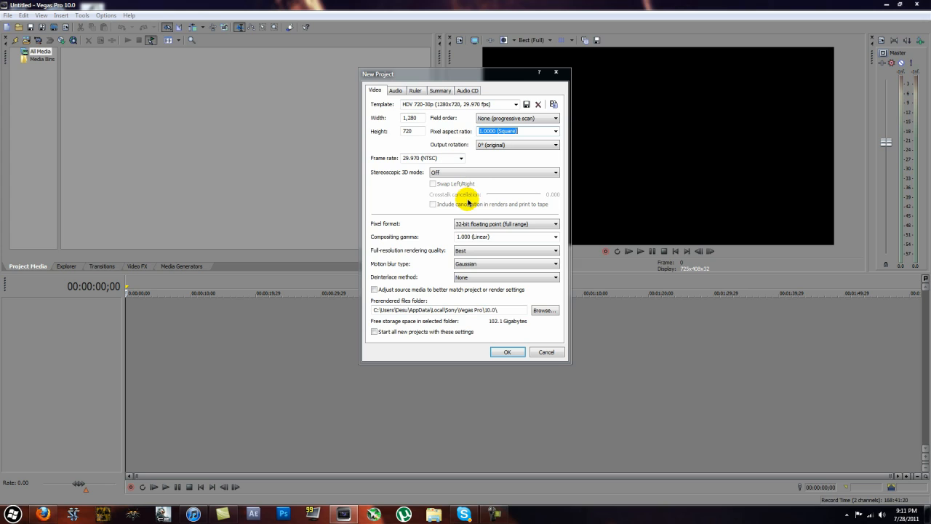
{"action": "left_click", "coordinate": [502, 224]}
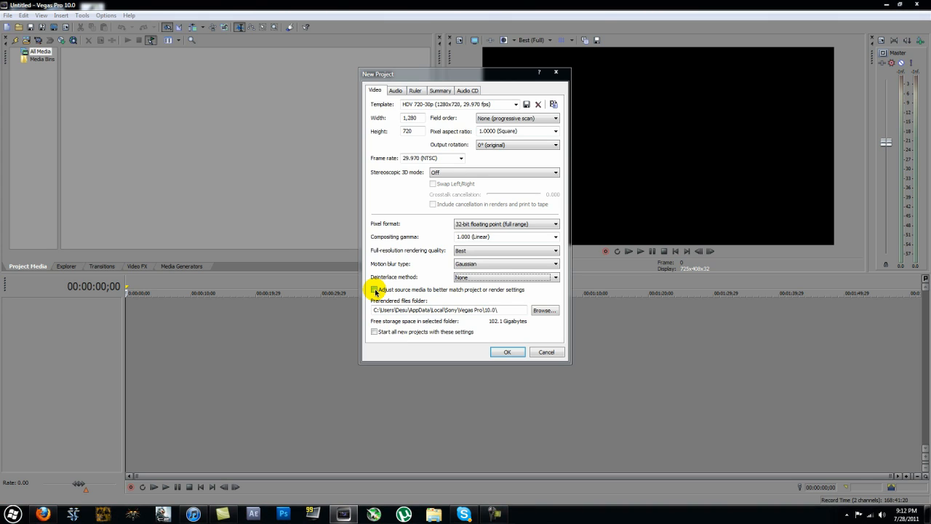
{"action": "left_click", "coordinate": [374, 289]}
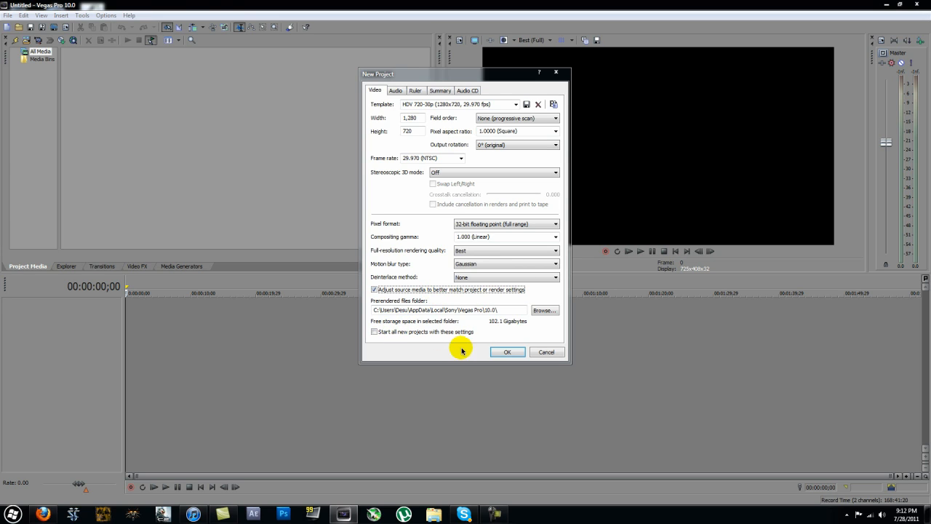
{"action": "left_click", "coordinate": [507, 351]}
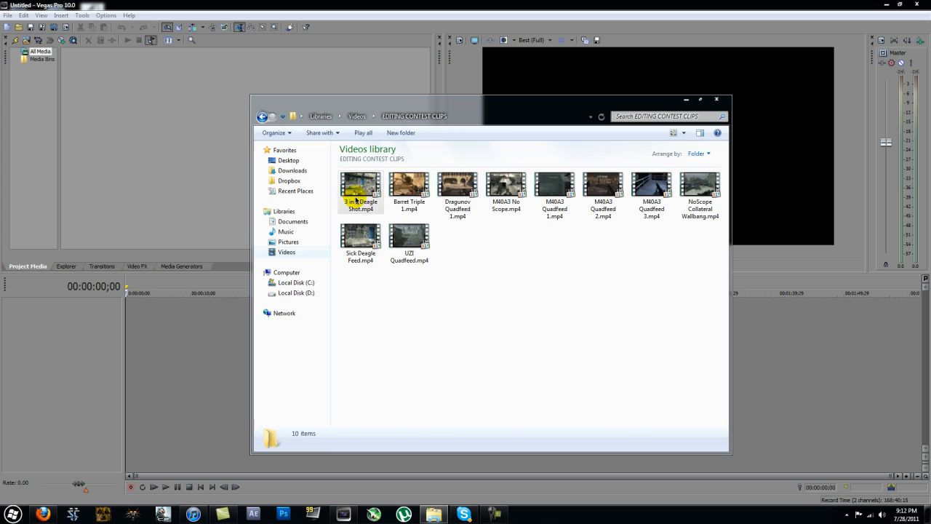
Step: Drag Sick Deagle Shot.mp4 from the EDITING CONTEST CLIPS folder onto the timeline
{"action": "left_click_drag", "start_coordinate": [361, 189], "coordinate": [146, 312]}
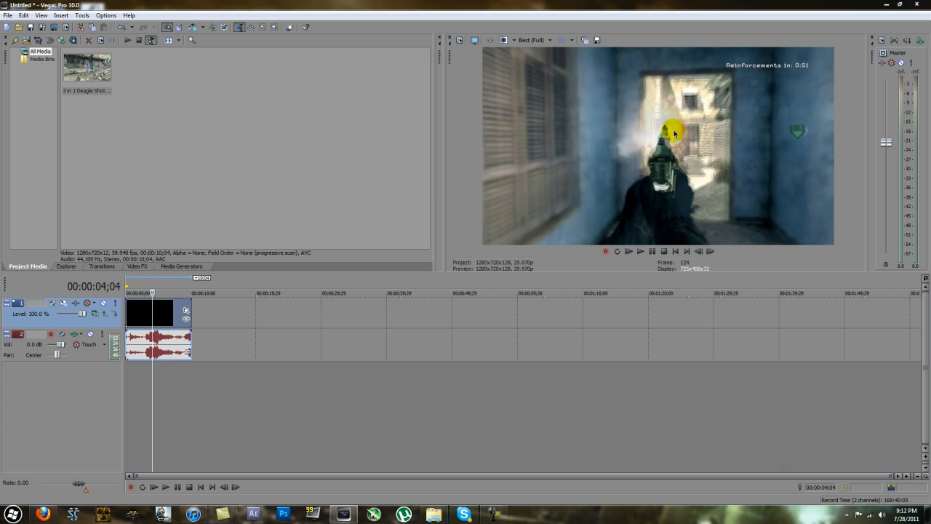
Step: In the clip's properties, disable resample and uncheck Maintain aspect ratio, then apply
{"action": "right_click", "coordinate": [146, 313]}
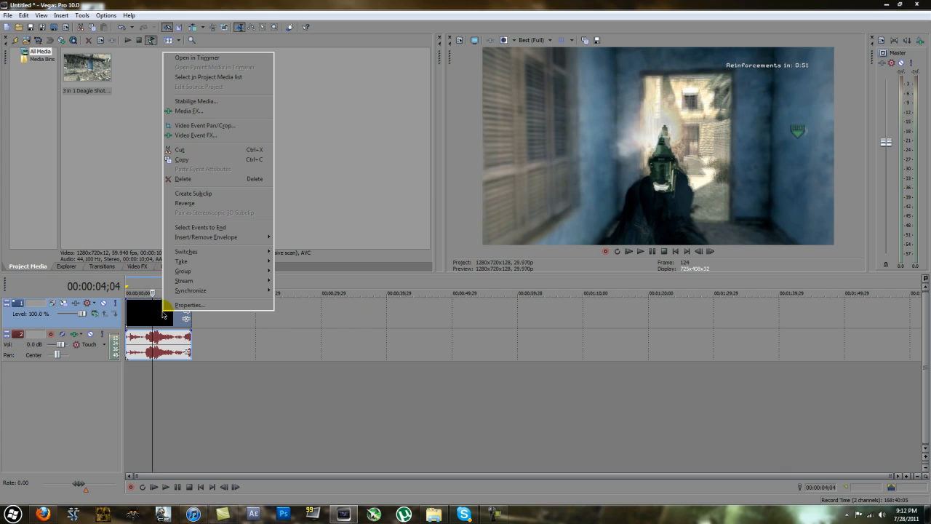
{"action": "left_click", "coordinate": [189, 304]}
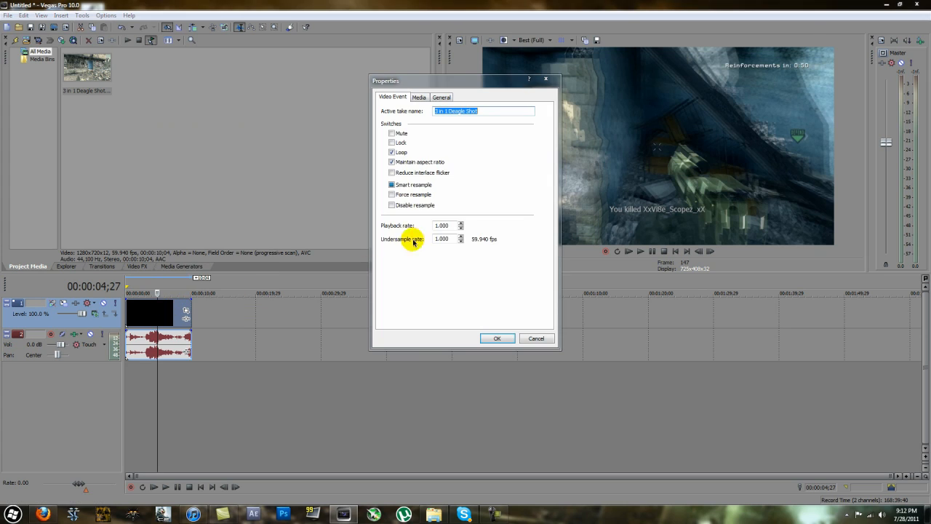
{"action": "left_click", "coordinate": [390, 203]}
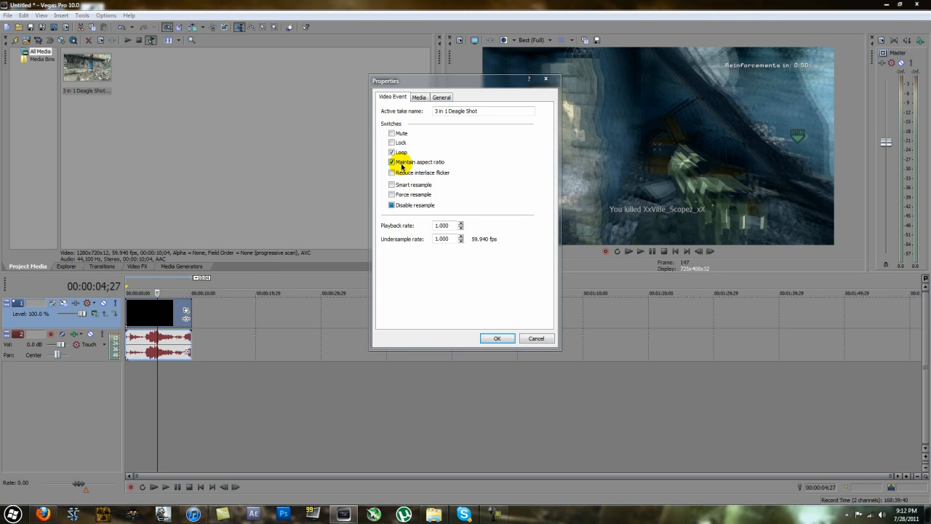
{"action": "left_click", "coordinate": [392, 162]}
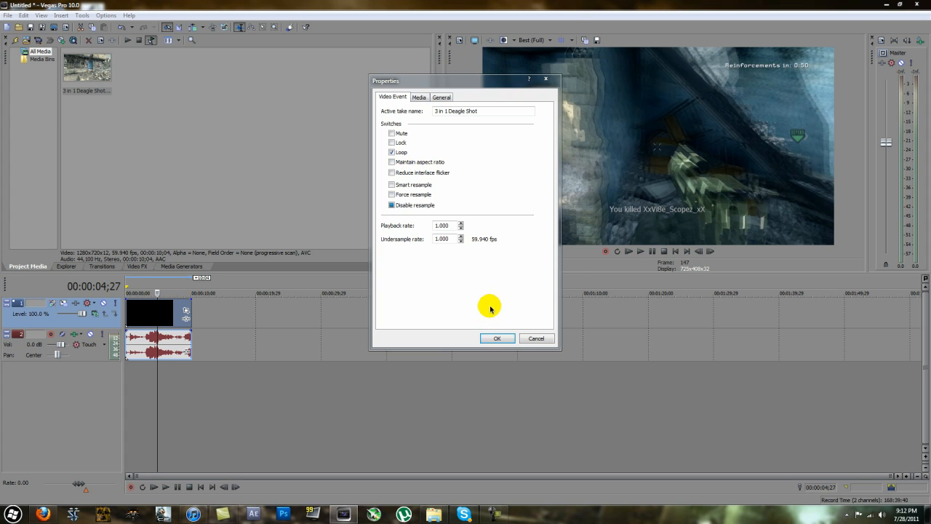
{"action": "left_click", "coordinate": [497, 338]}
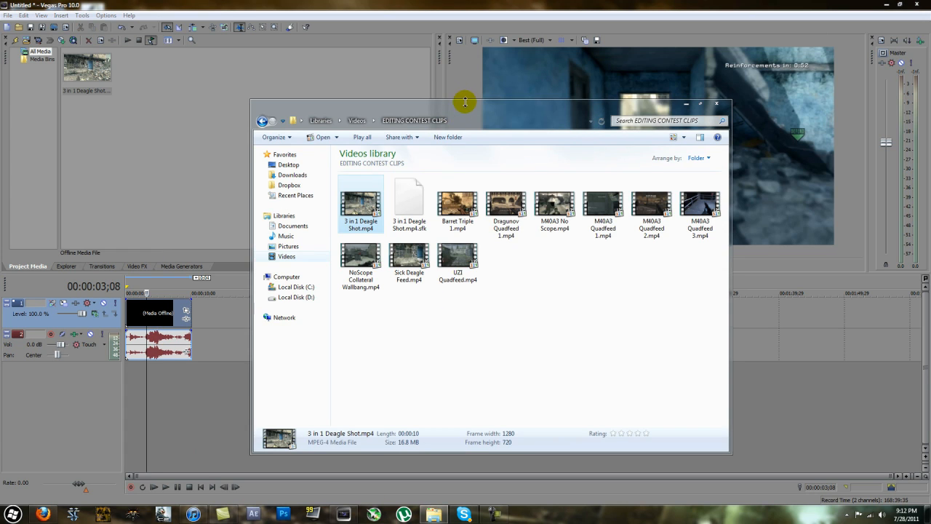
Step: Close the Explorer window and bring up Render As with Windows Media Video V11 output
{"action": "left_click", "coordinate": [716, 102]}
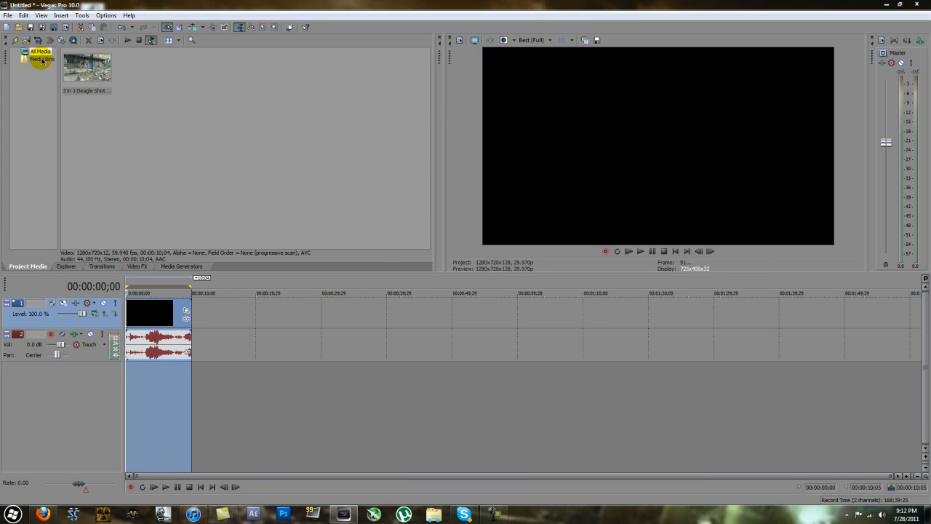
{"action": "mouse_move", "coordinate": [66, 106]}
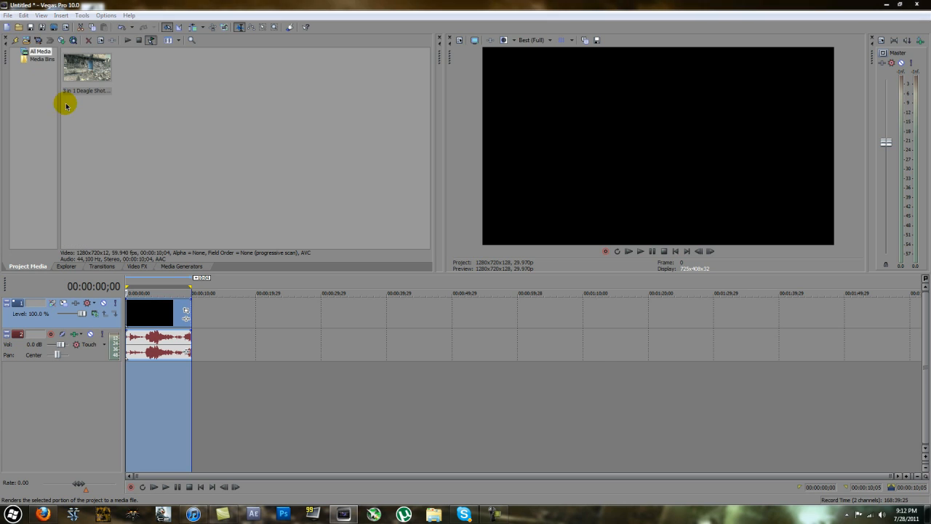
{"action": "left_click", "coordinate": [499, 256]}
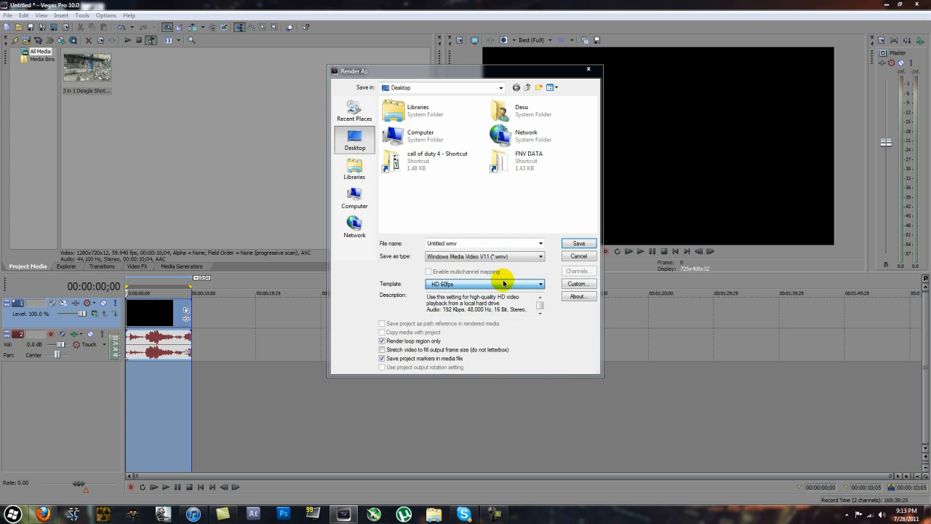
Step: Begin a custom render template named 'Youtube 720' and show its video settings
{"action": "left_click", "coordinate": [579, 282]}
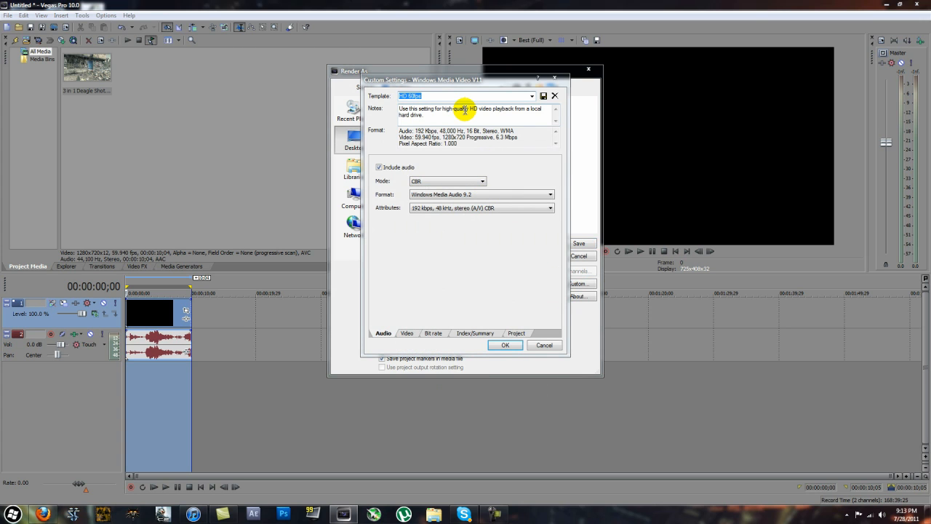
{"action": "left_click", "coordinate": [532, 96]}
{"action": "type", "text": "Youtube 720"}
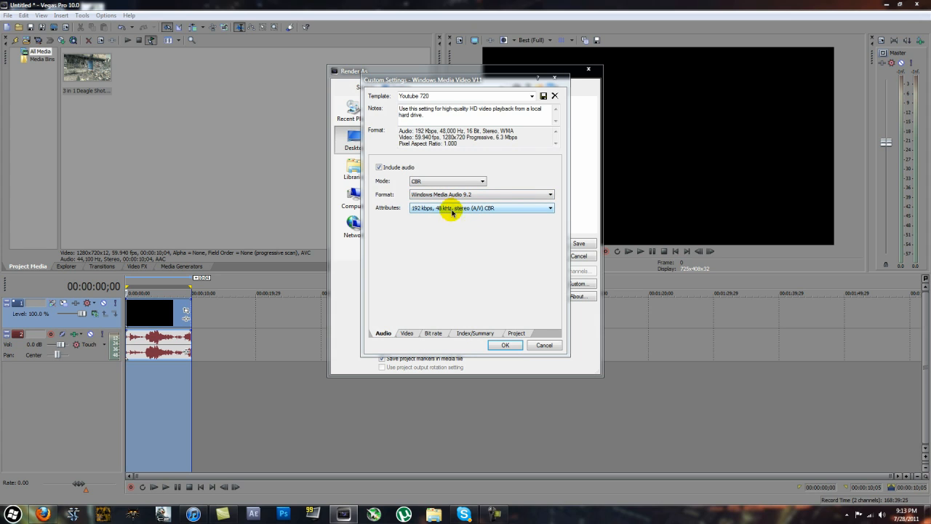
{"action": "left_click", "coordinate": [406, 333]}
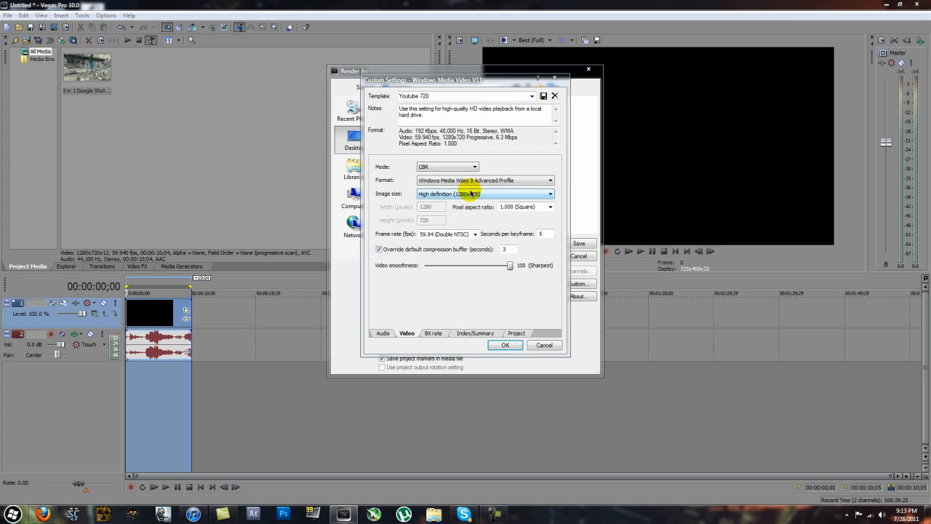
Step: Set pixel aspect ratio to 1.000 (Square) and frame rate to 29.970 (NTSC)
{"action": "left_click", "coordinate": [522, 206]}
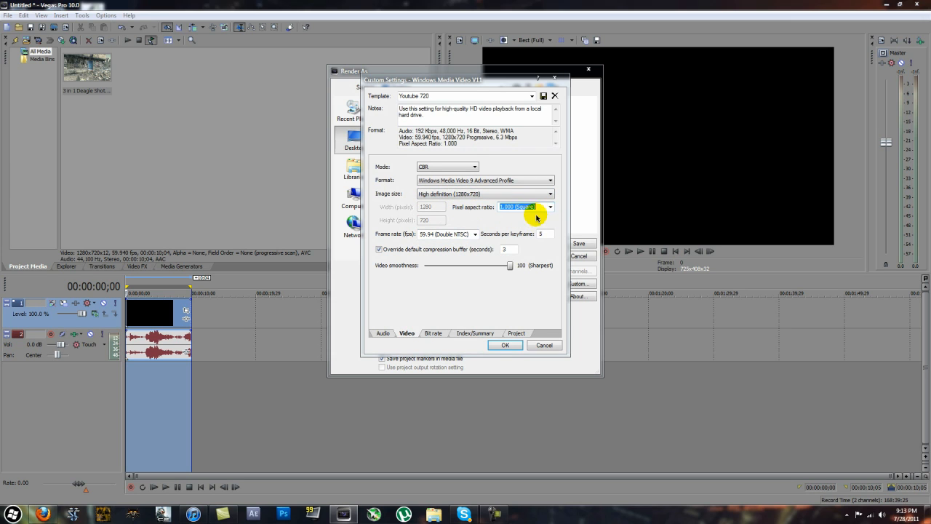
{"action": "mouse_move", "coordinate": [497, 224]}
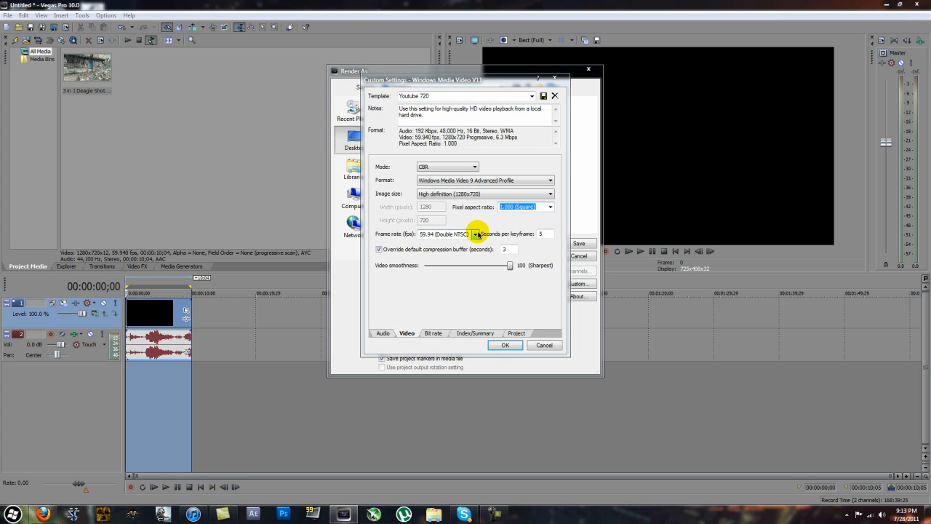
{"action": "left_click", "coordinate": [478, 233]}
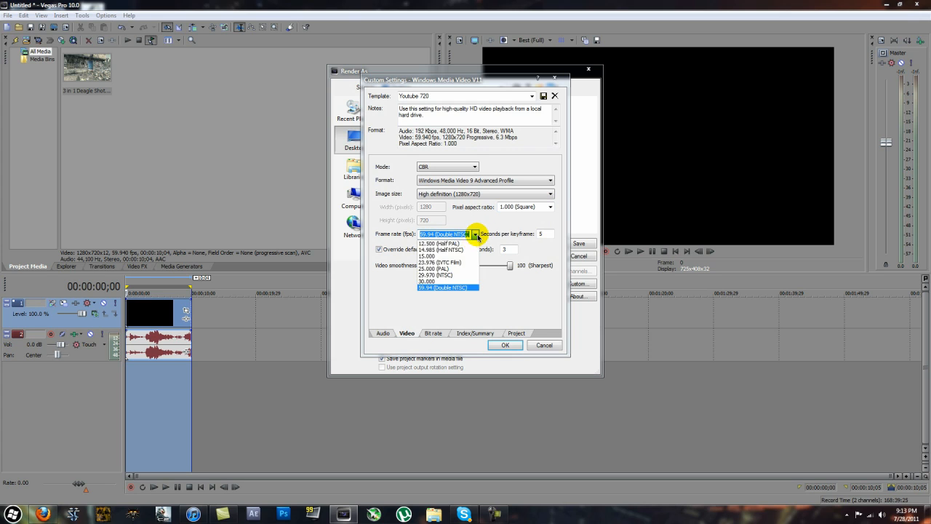
{"action": "left_click", "coordinate": [439, 282]}
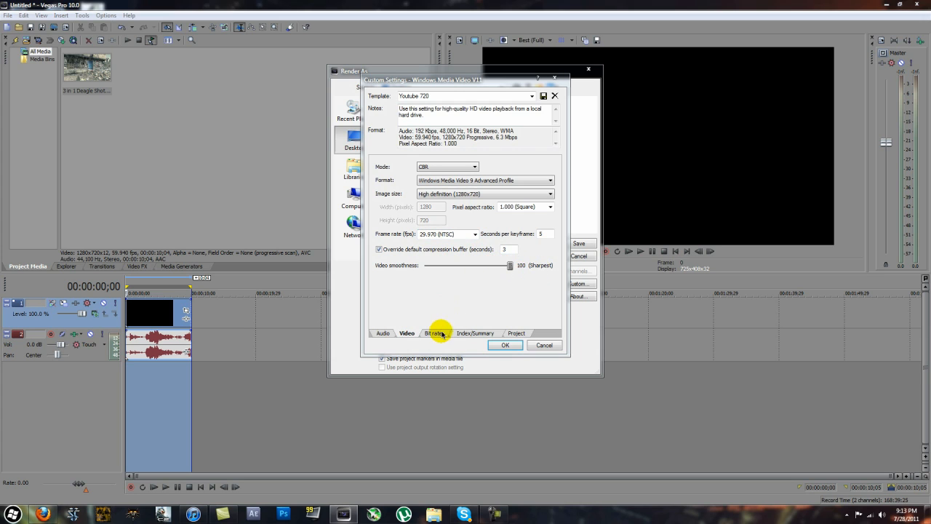
Step: Review the bit rate settings and set video rendering quality to Best on the Project tab
{"action": "left_click", "coordinate": [433, 333]}
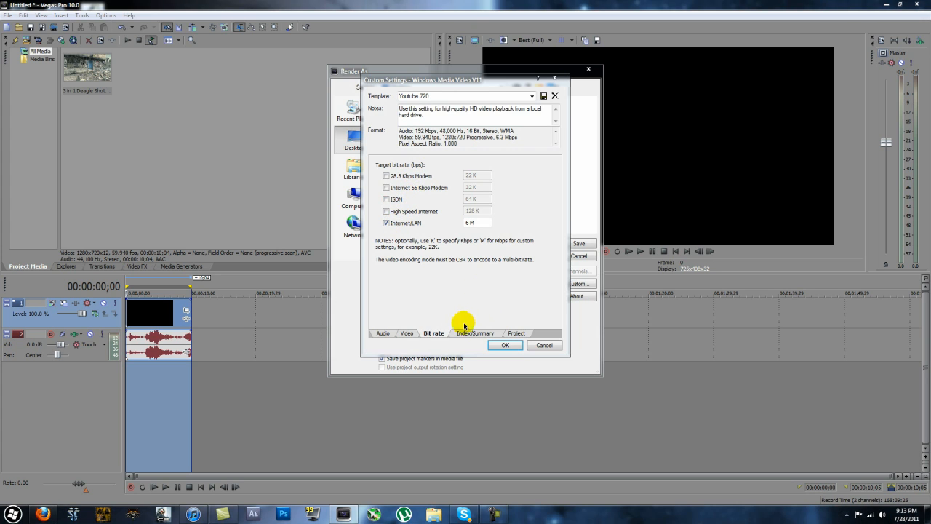
{"action": "left_click", "coordinate": [516, 333]}
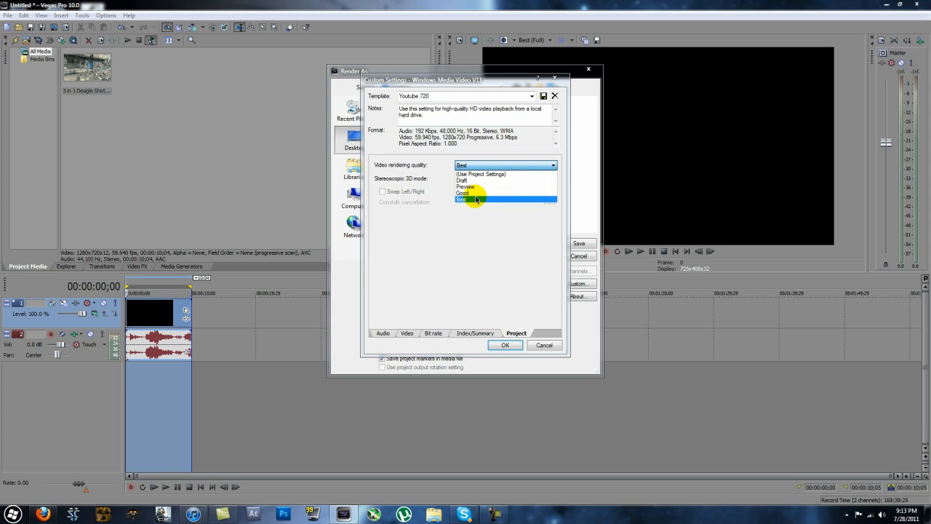
{"action": "left_click", "coordinate": [504, 345]}
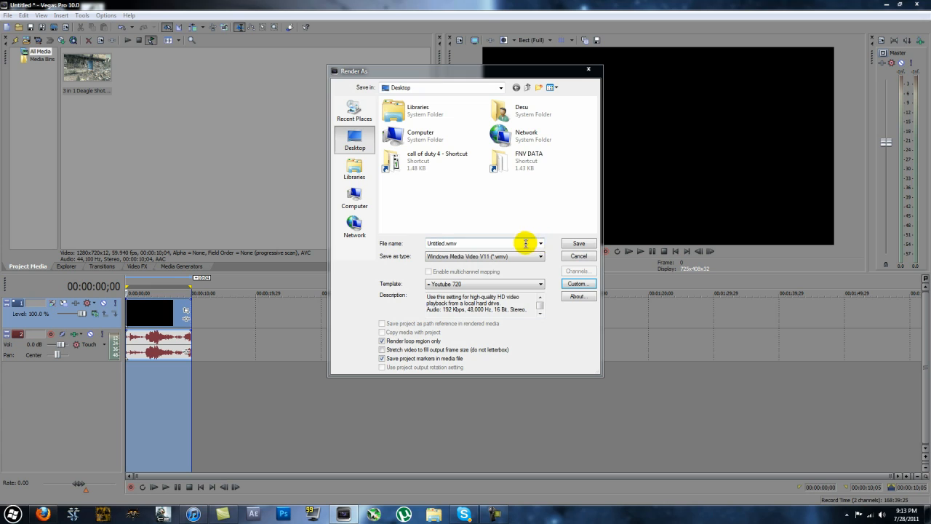
Step: Cancel the Render As dialog without rendering
{"action": "left_click", "coordinate": [579, 256]}
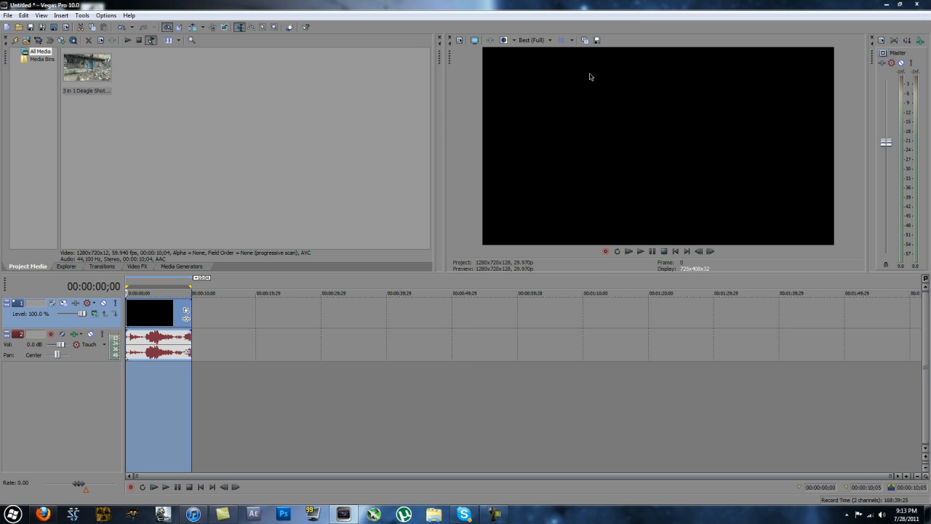
{"action": "mouse_move", "coordinate": [632, 5]}
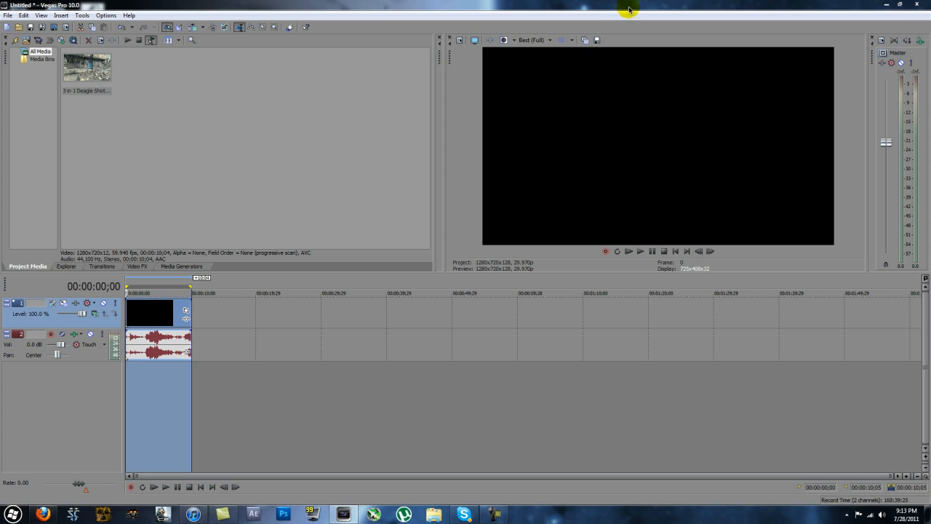
{"action": "mouse_move", "coordinate": [603, 140]}
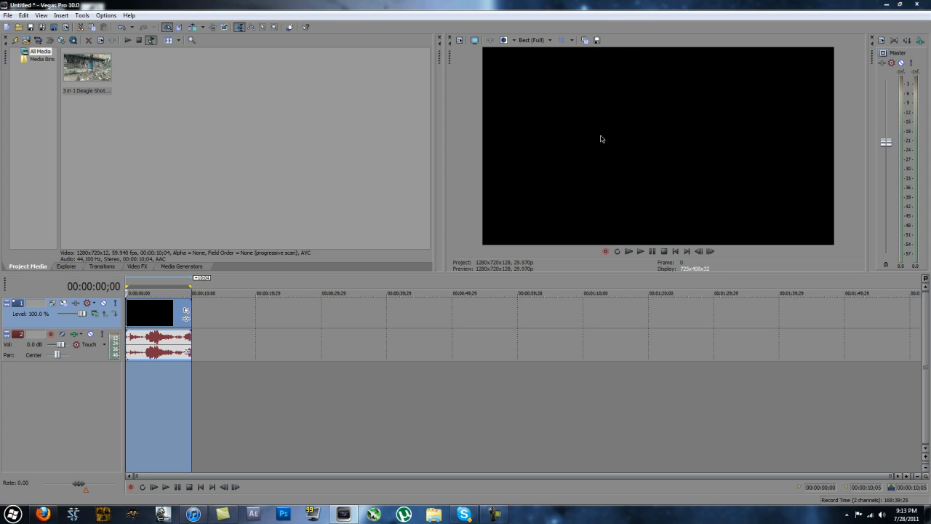